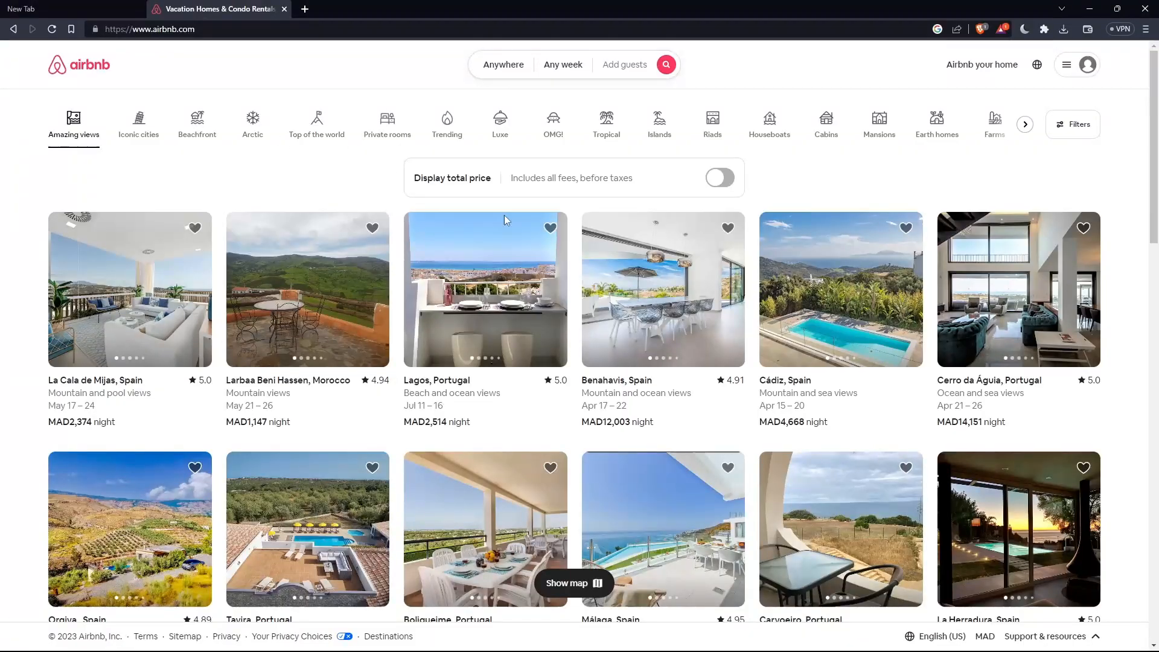
pyautogui.moveTo(473, 310)
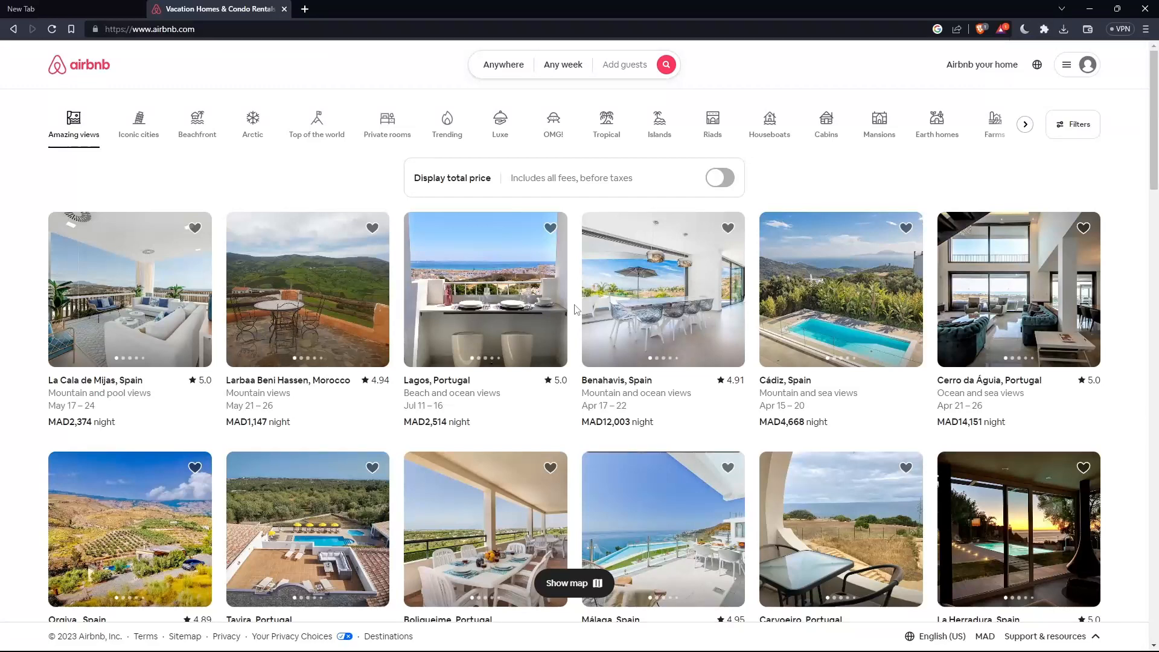
pyautogui.moveTo(1066, 64)
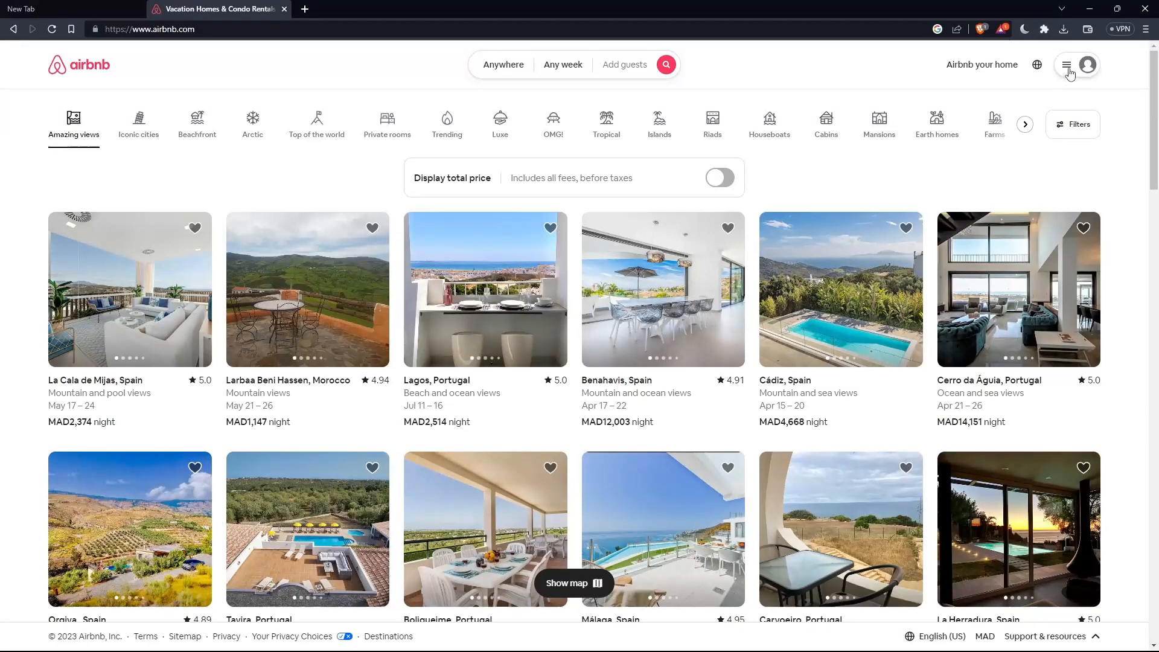
# Bring up the Log in or sign up dialog from the account menu, set to United States.
pyautogui.click(1068, 65)
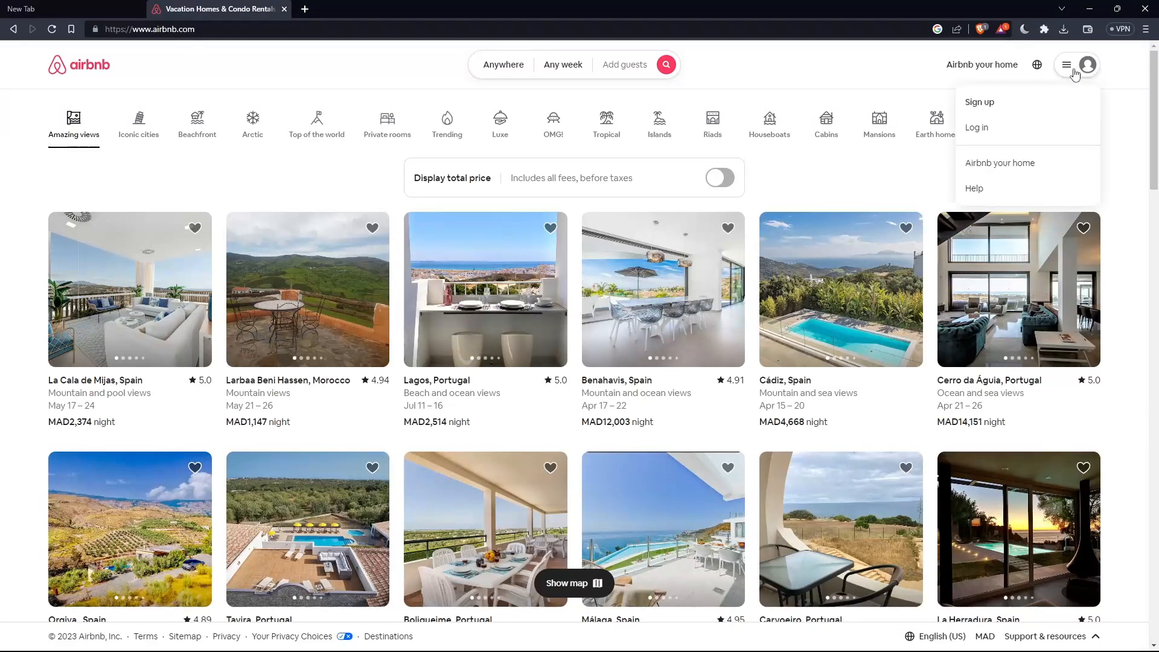
pyautogui.click(934, 198)
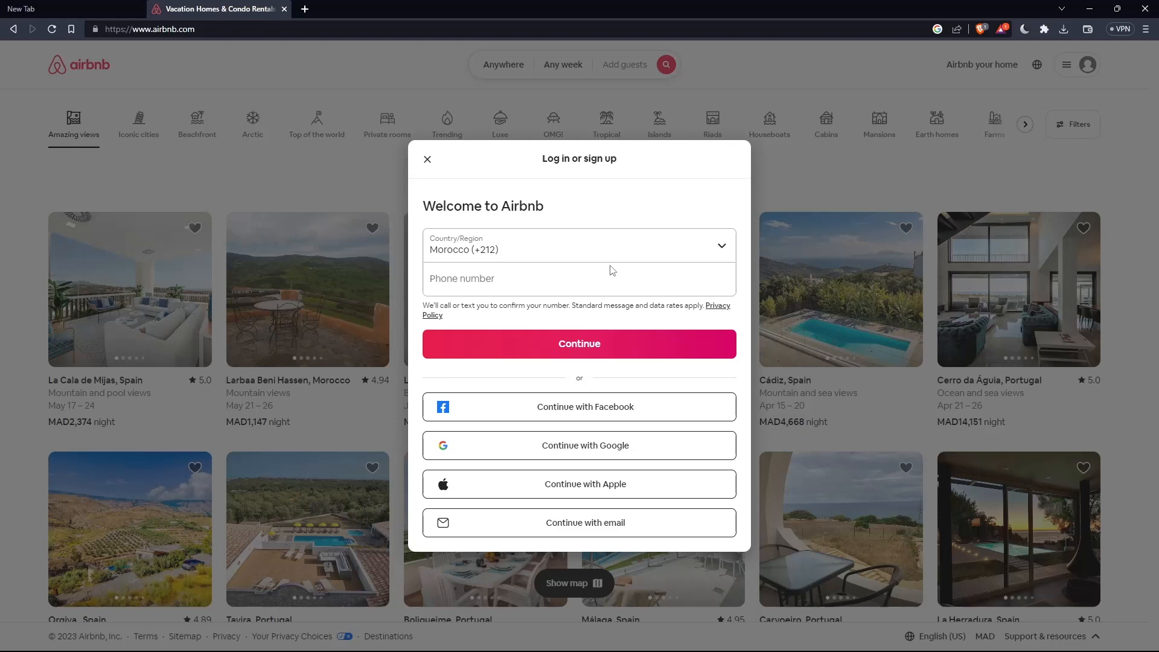
pyautogui.moveTo(623, 488)
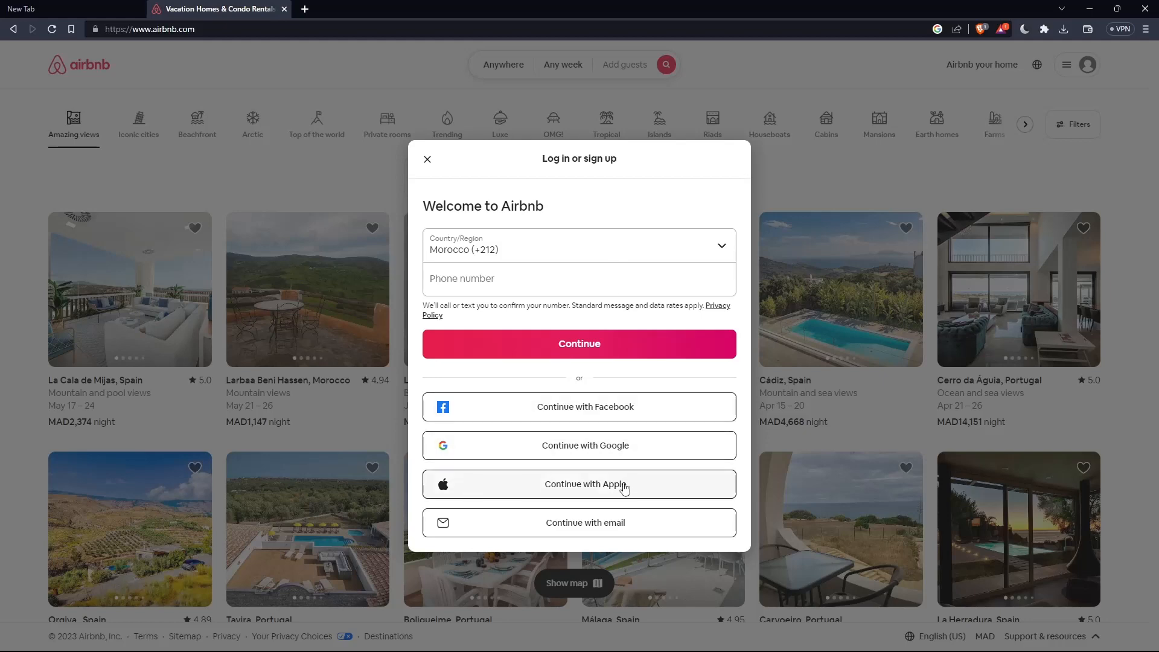
pyautogui.click(427, 158)
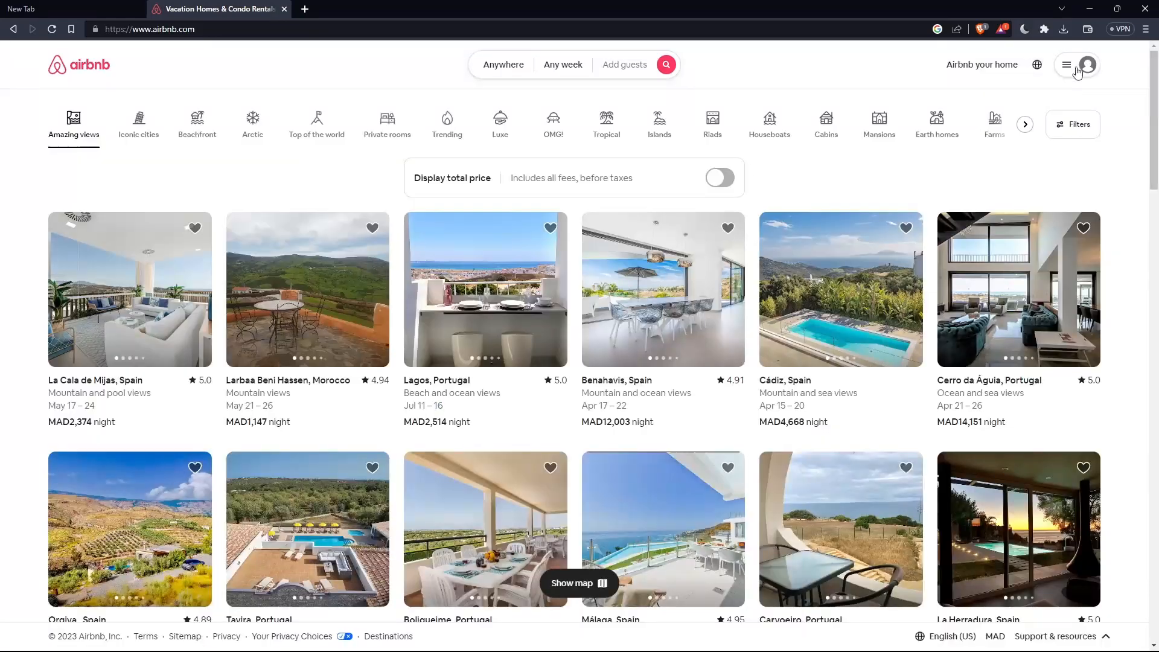
pyautogui.click(1066, 64)
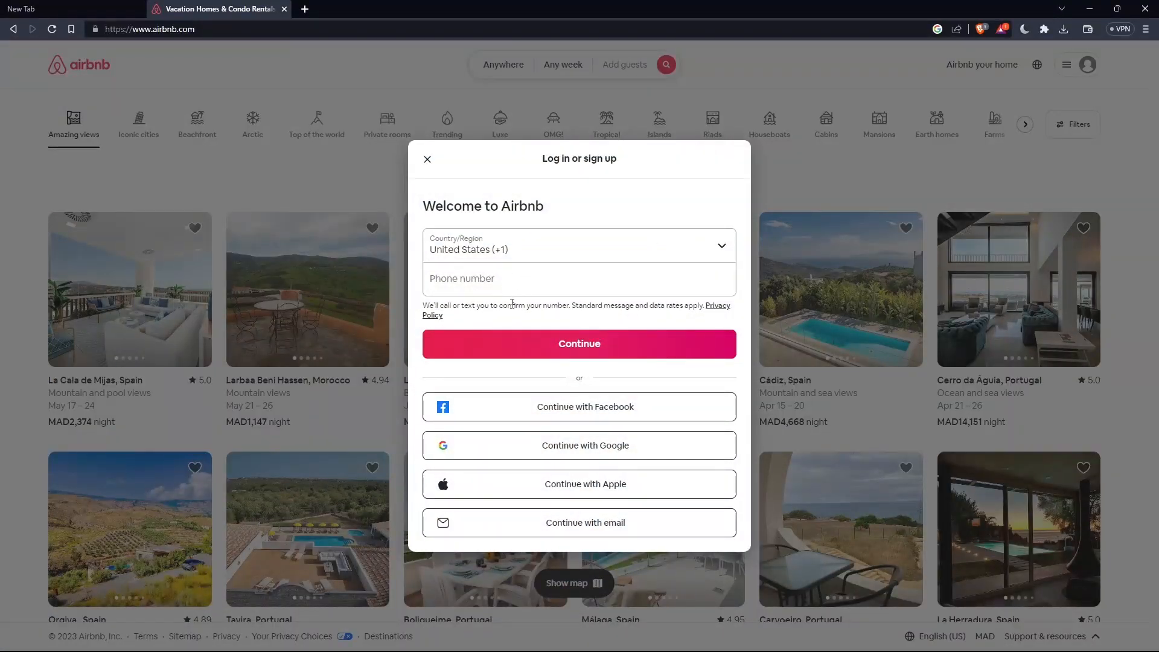
pyautogui.moveTo(549, 407)
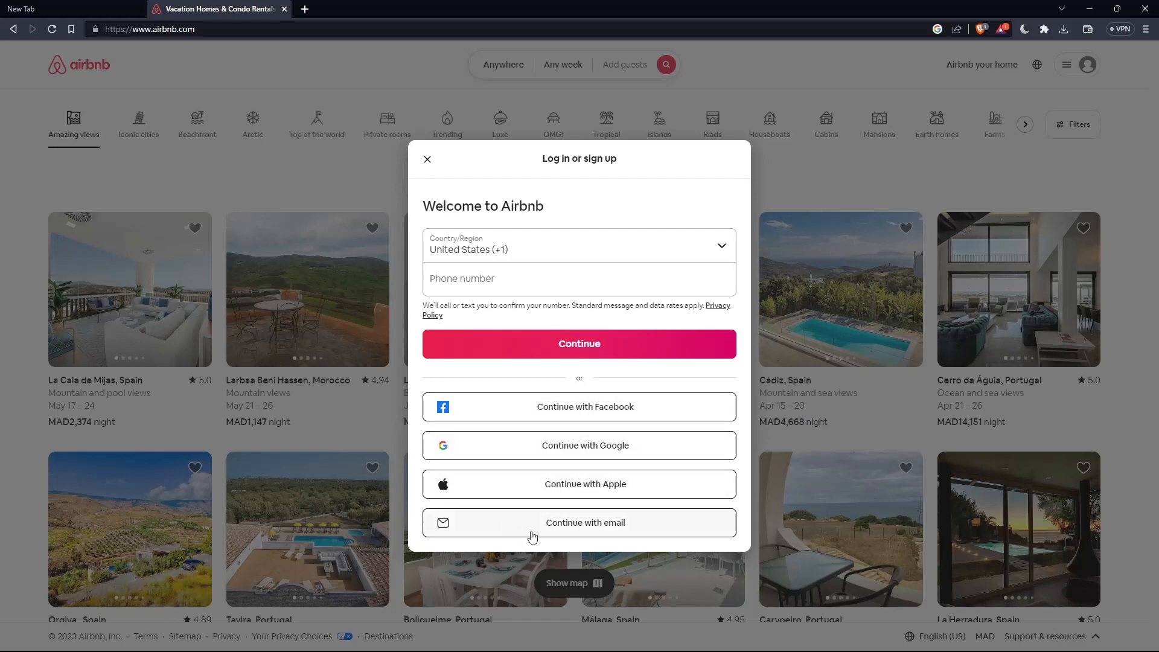
# Continue with email and agree to the community commitment, reaching Create your profile.
pyautogui.click(578, 522)
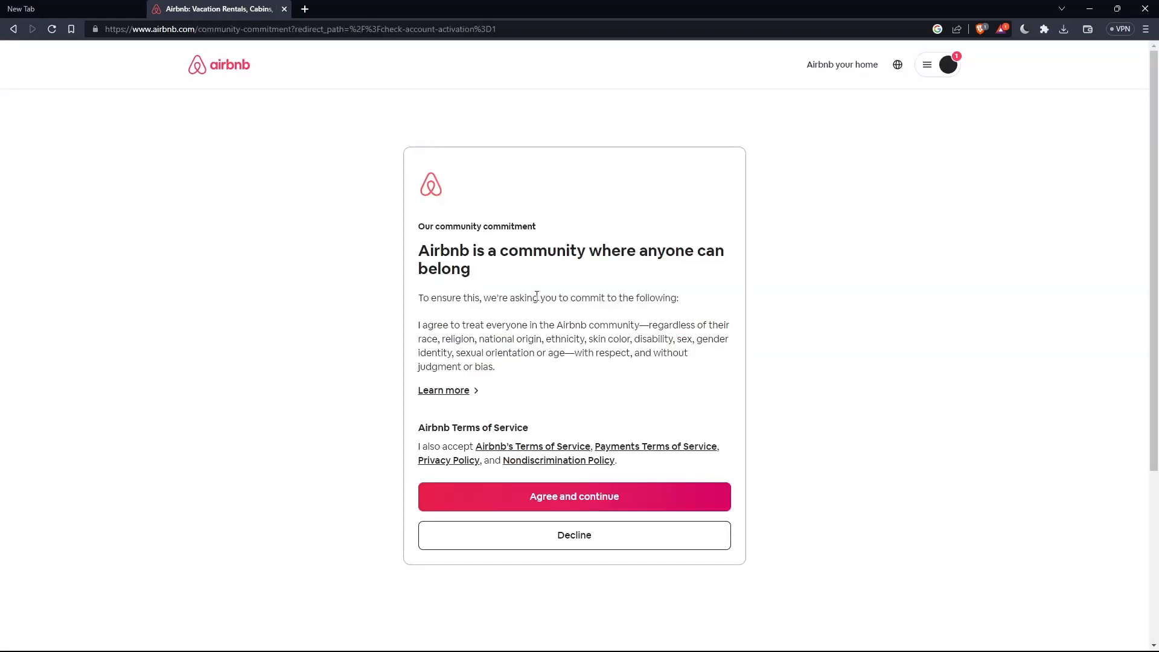
pyautogui.moveTo(664, 405)
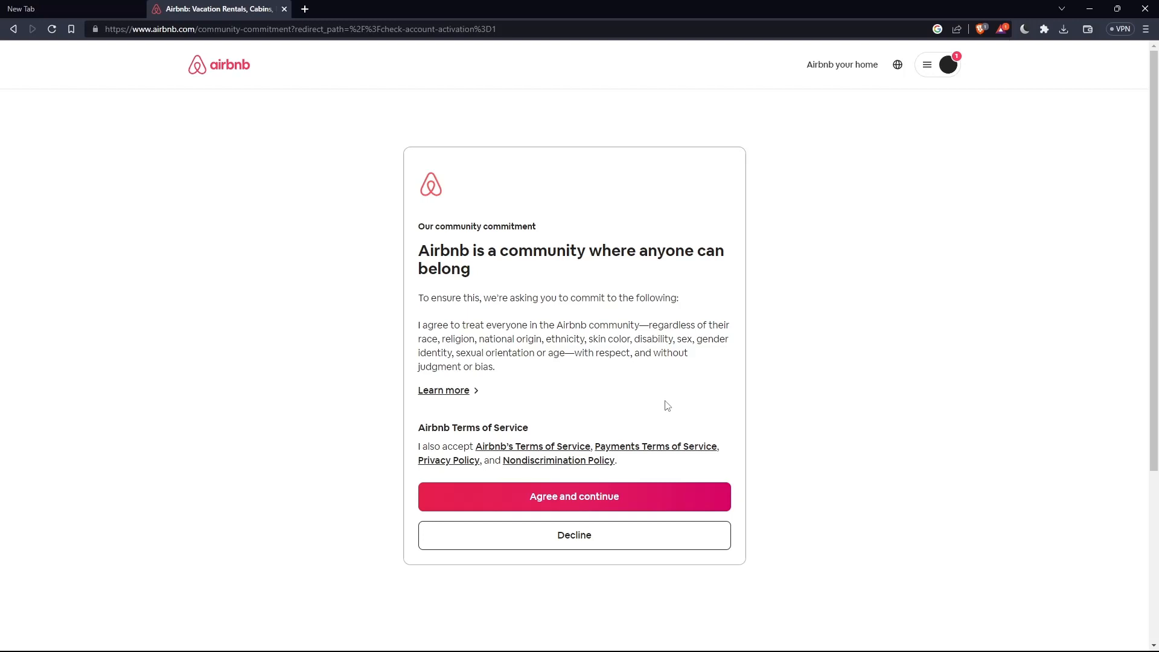
pyautogui.moveTo(478, 462)
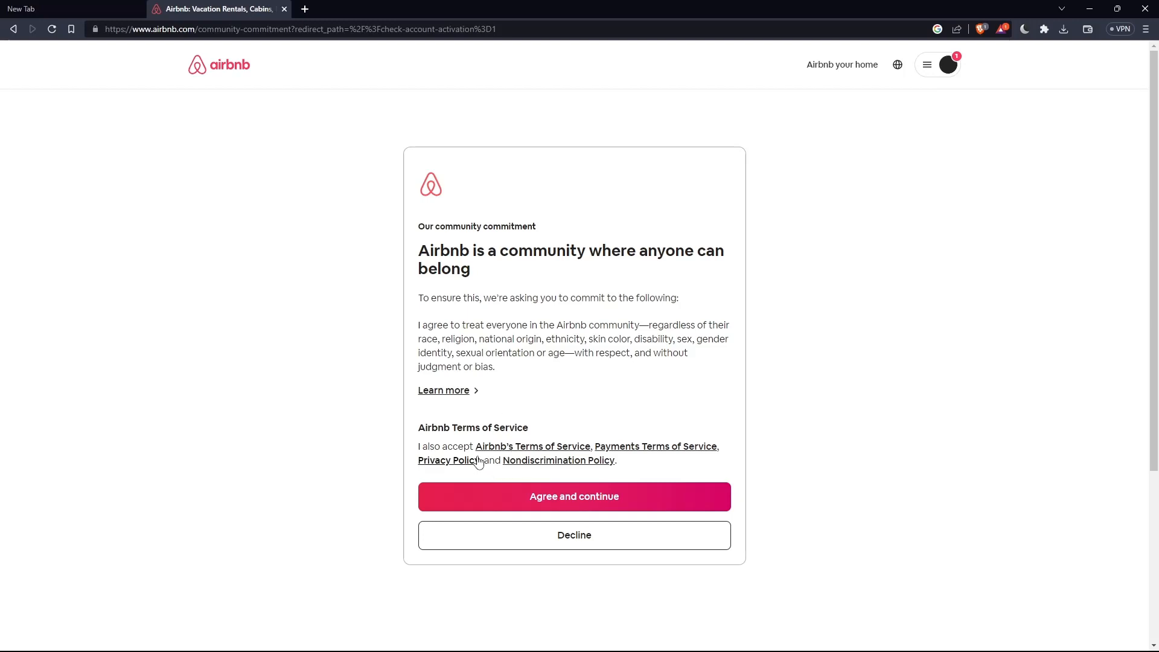
pyautogui.click(573, 496)
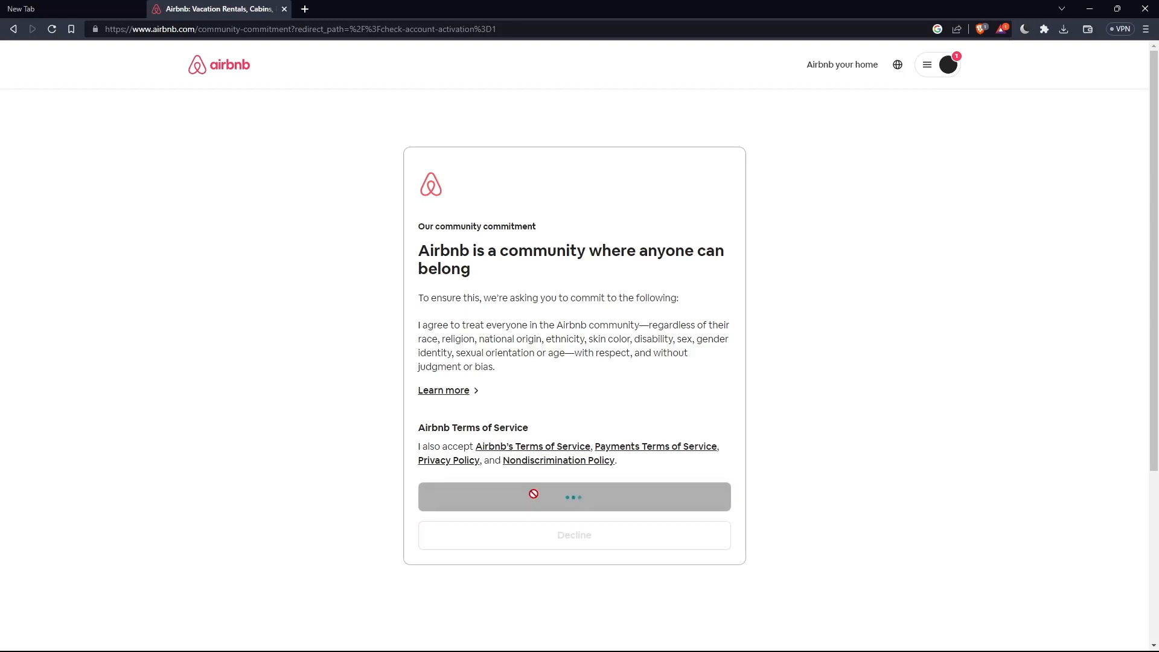
pyautogui.click(574, 496)
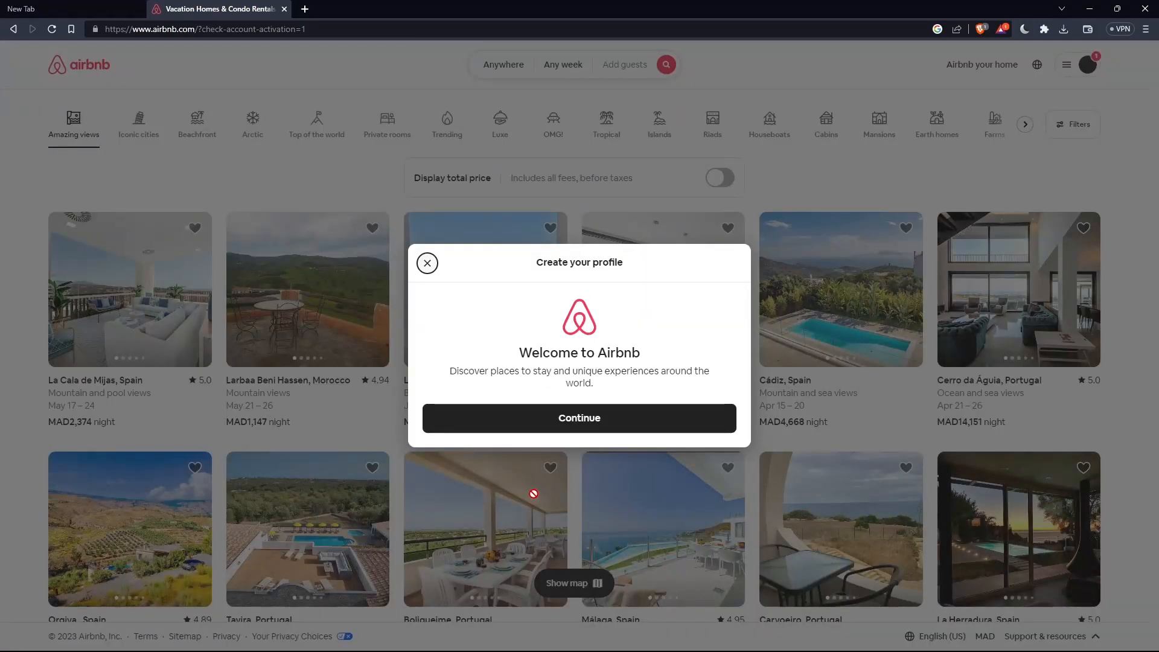
# Start profile creation, then postpone the phone number and profile photo steps.
pyautogui.click(427, 262)
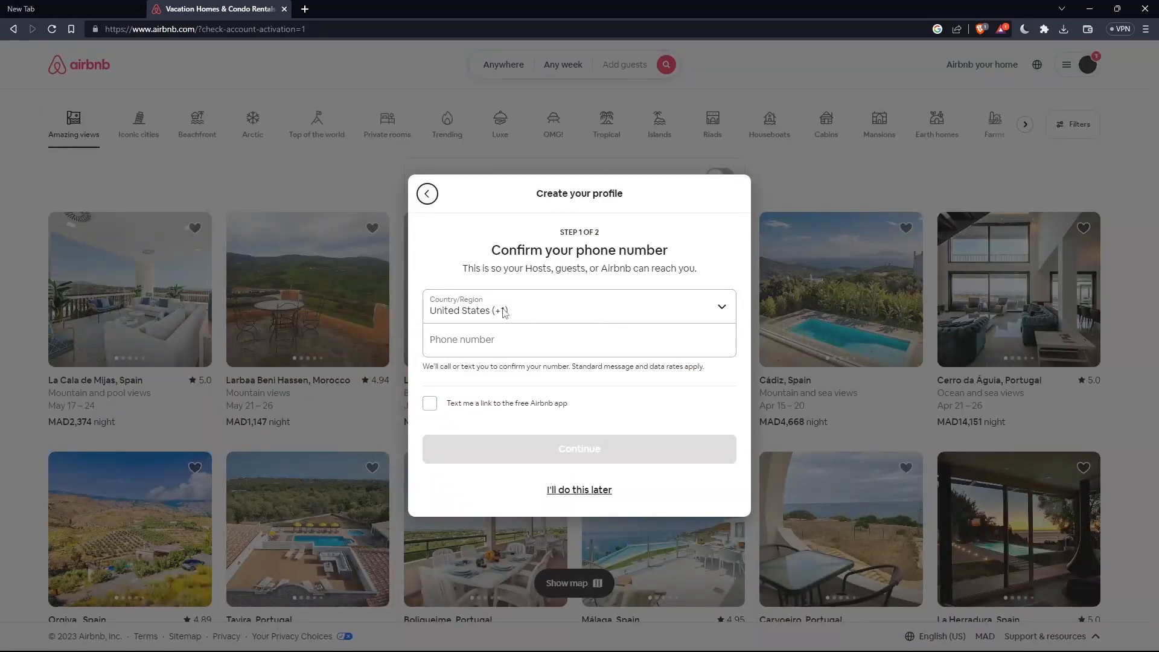
pyautogui.moveTo(540, 335)
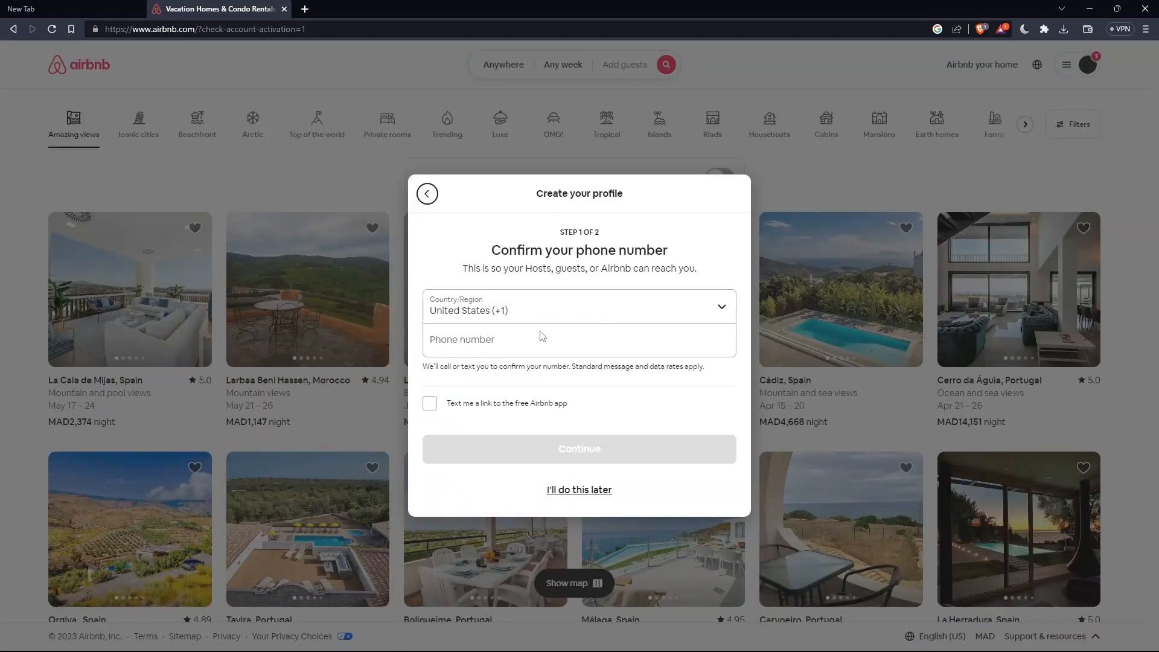
pyautogui.moveTo(582, 347)
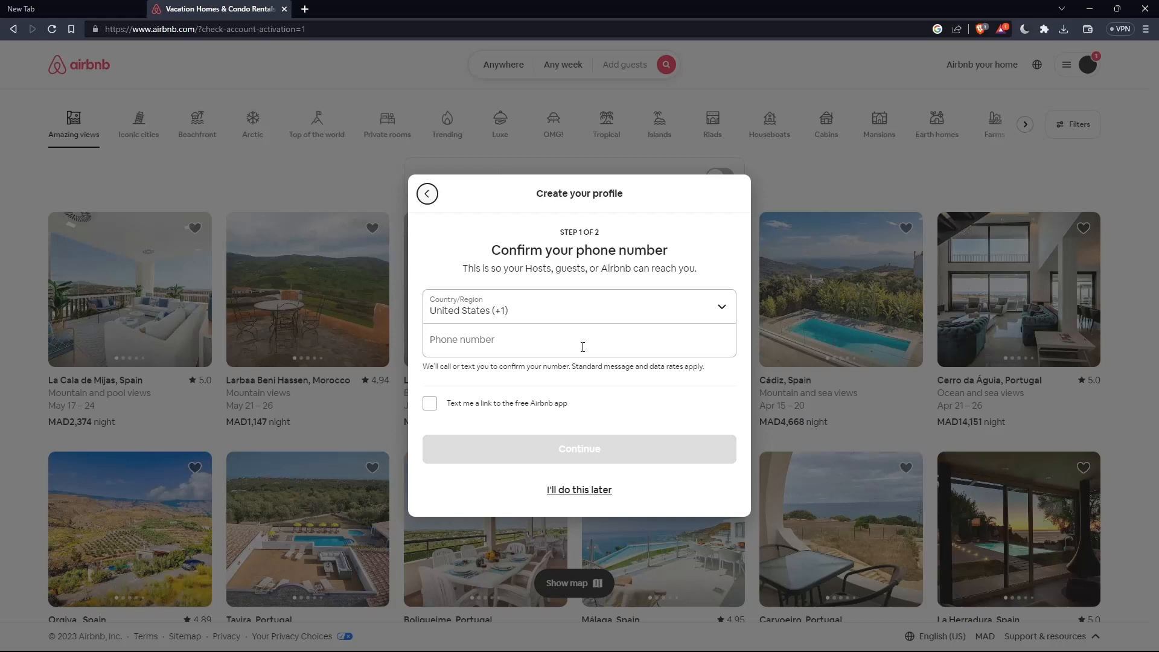
pyautogui.moveTo(580, 355)
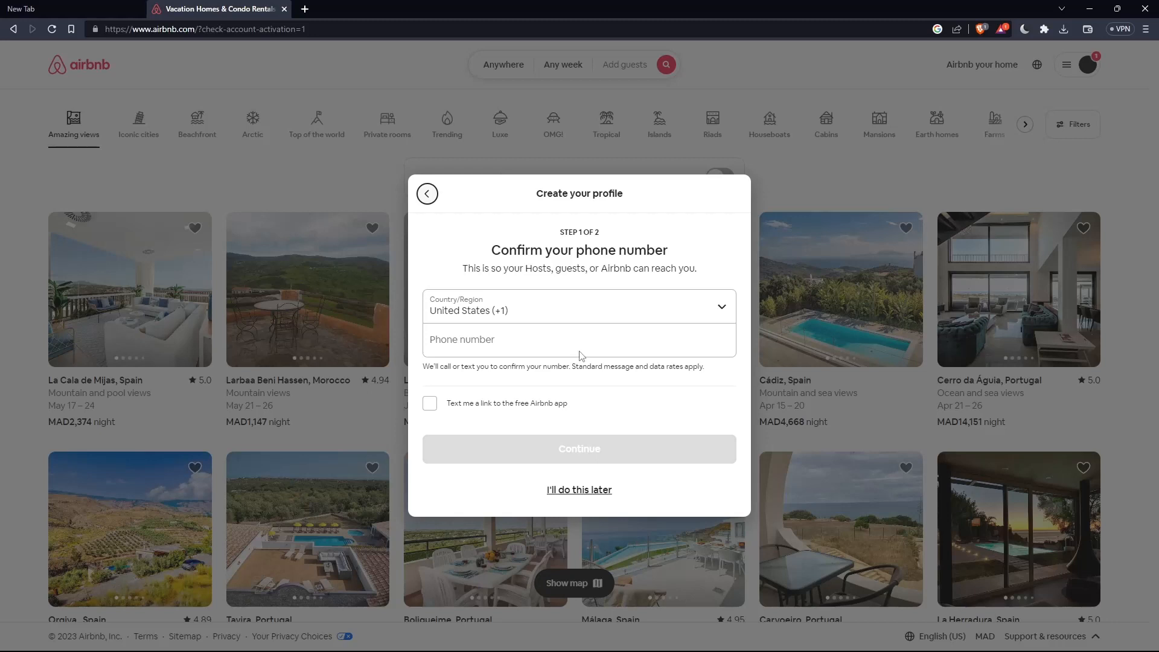
pyautogui.moveTo(578, 489)
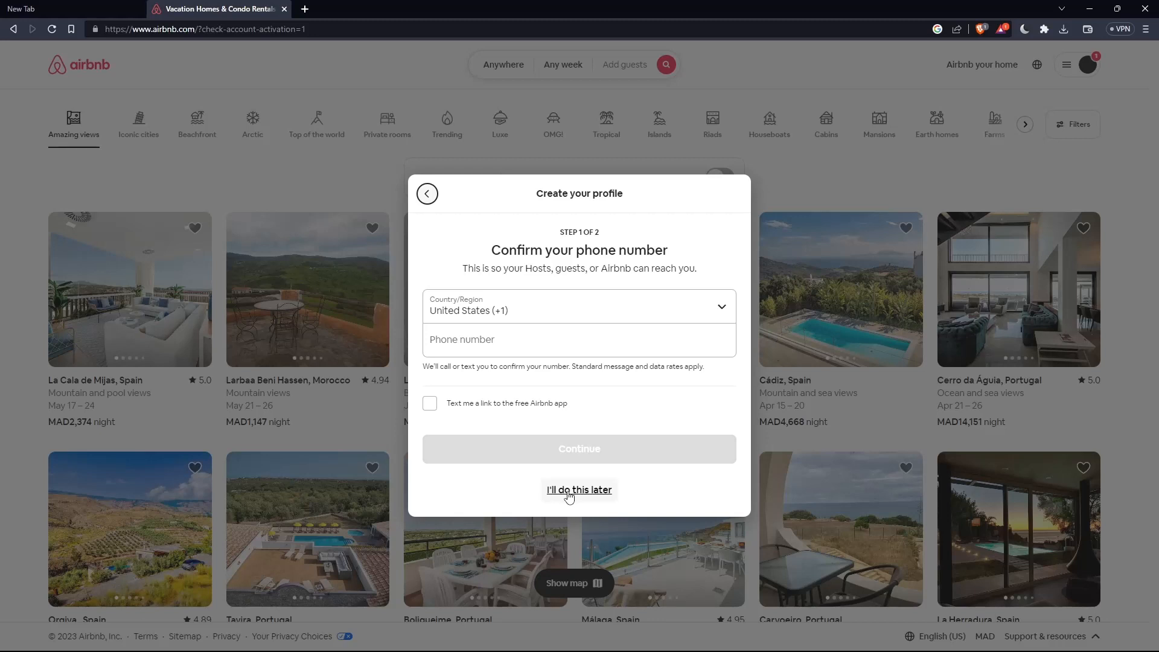
pyautogui.click(578, 489)
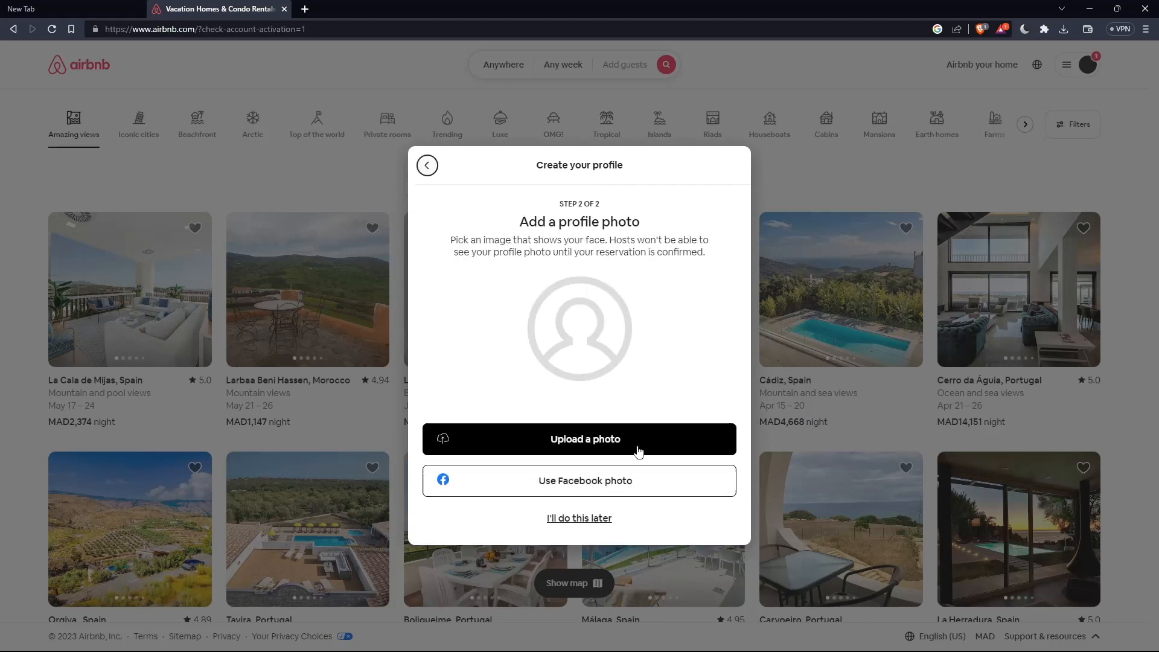
pyautogui.moveTo(579, 517)
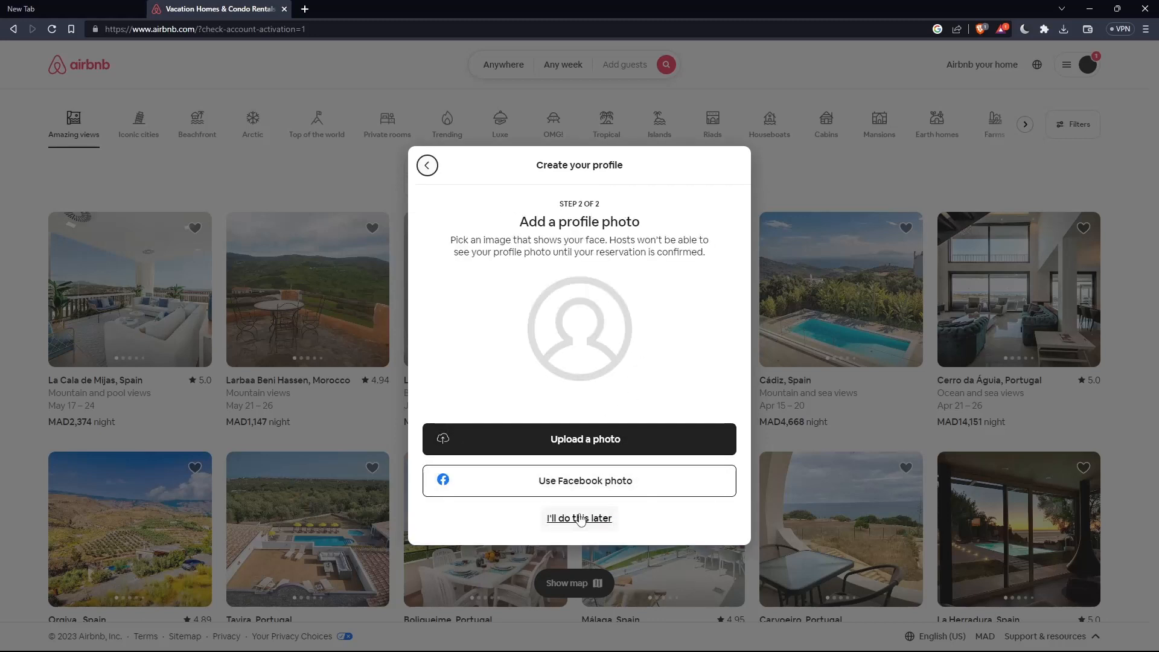
pyautogui.click(579, 518)
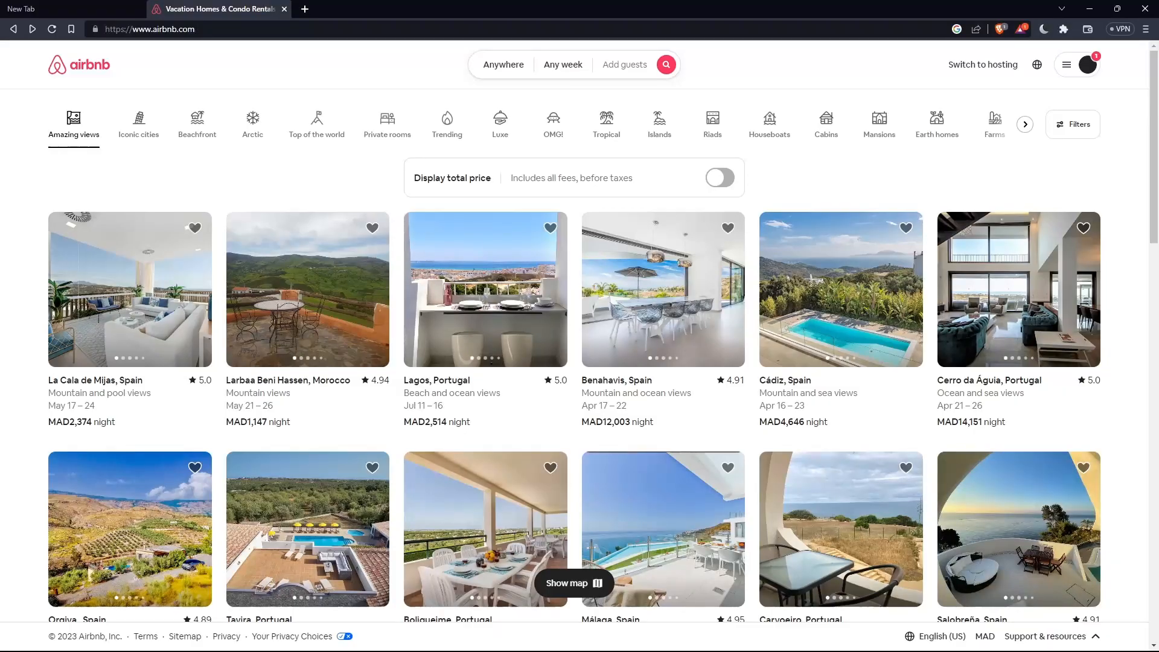
pyautogui.moveTo(1108, 186)
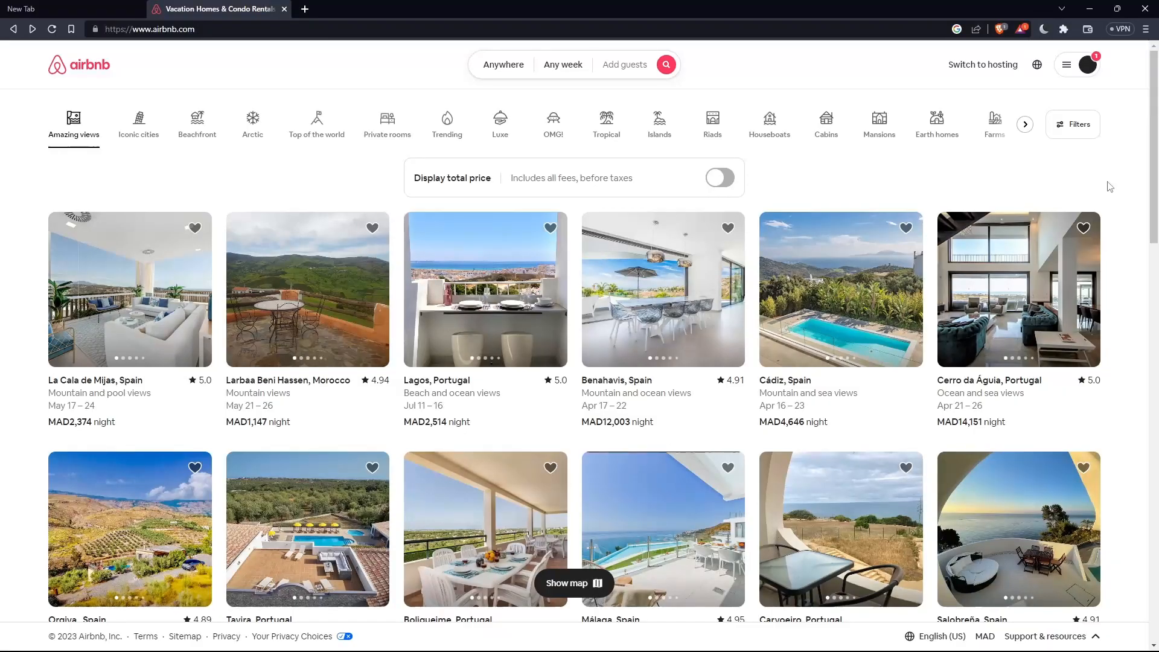
# Go to Manage listings, then save and exit the unfinished listing setup.
pyautogui.click(1069, 65)
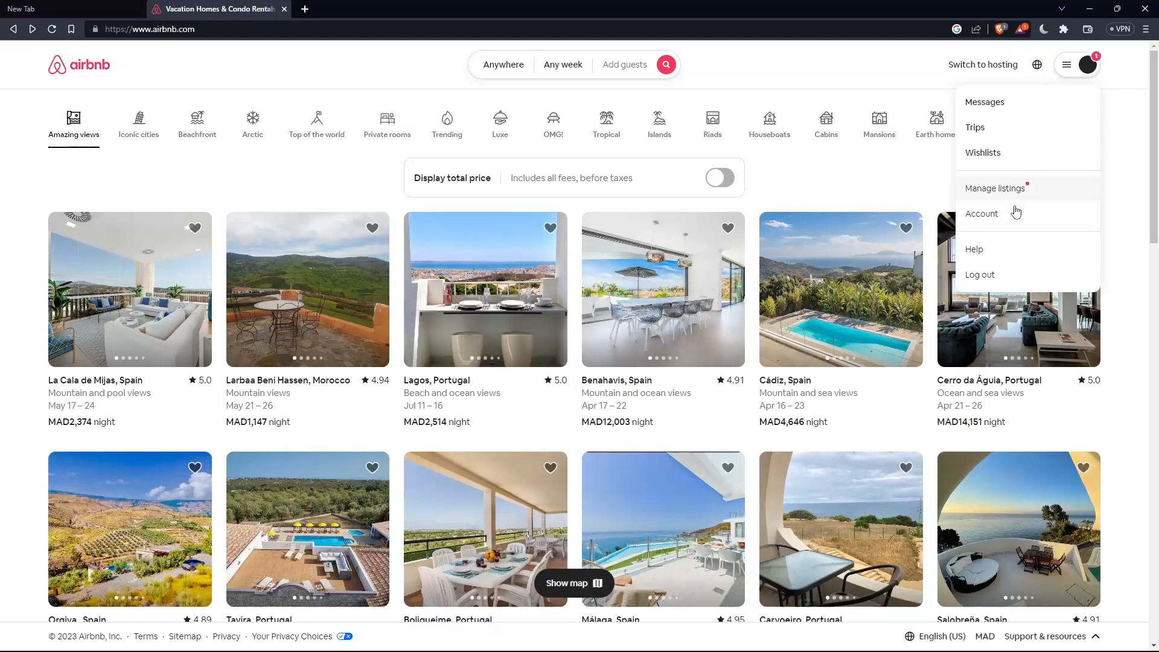
pyautogui.click(994, 187)
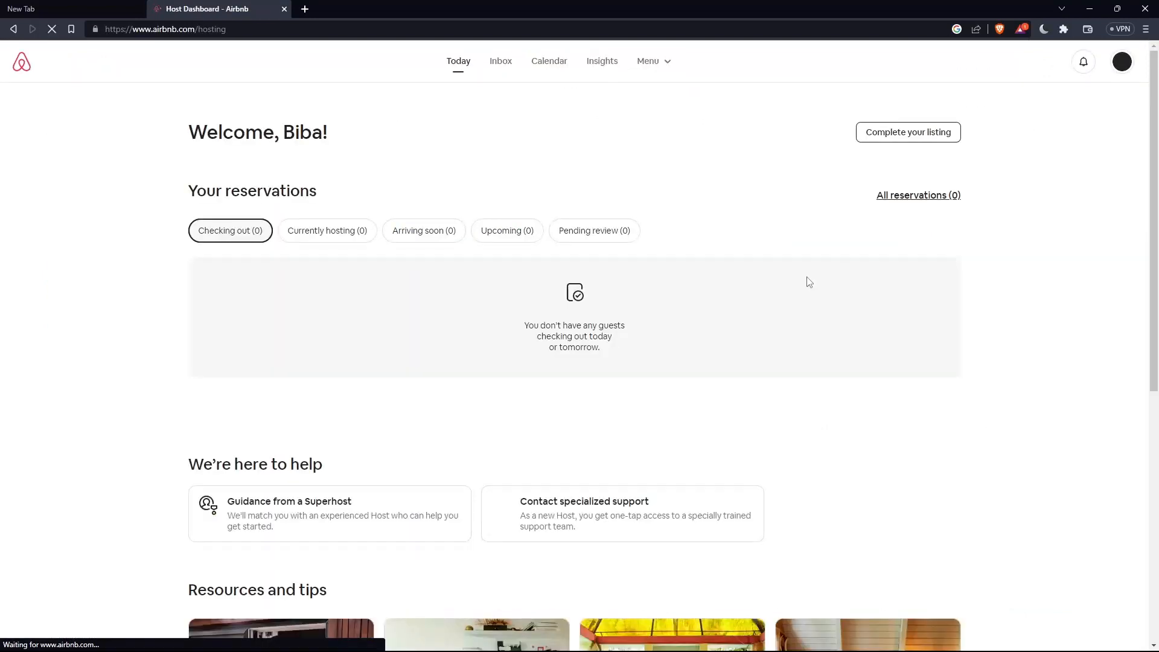
pyautogui.moveTo(727, 305)
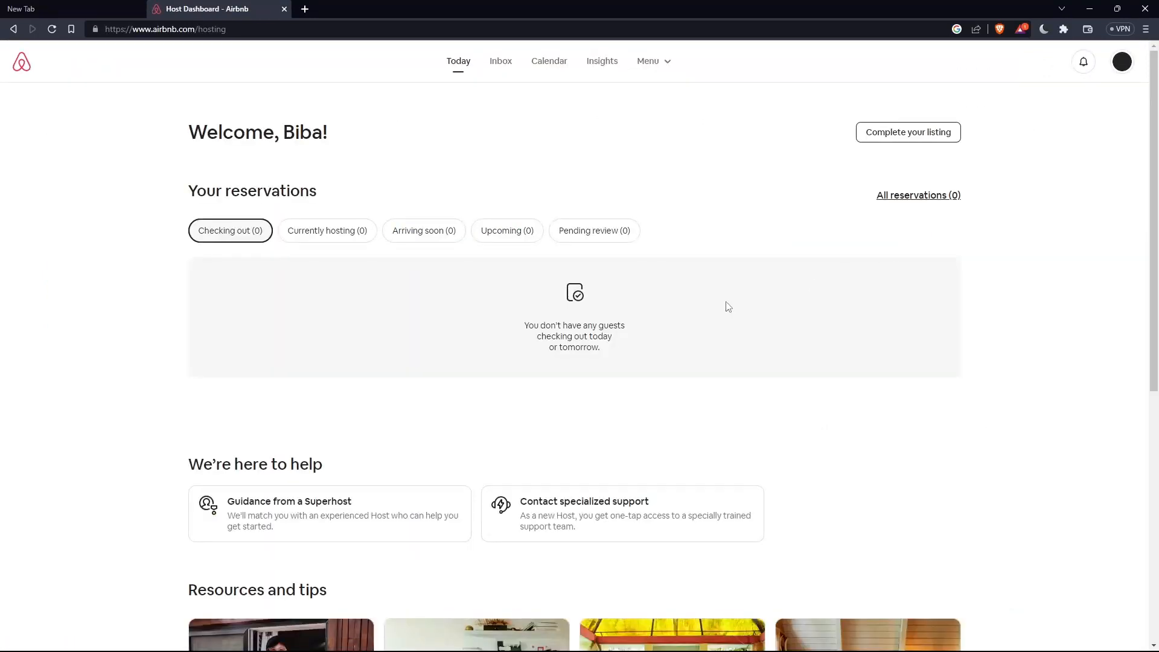
pyautogui.click(906, 131)
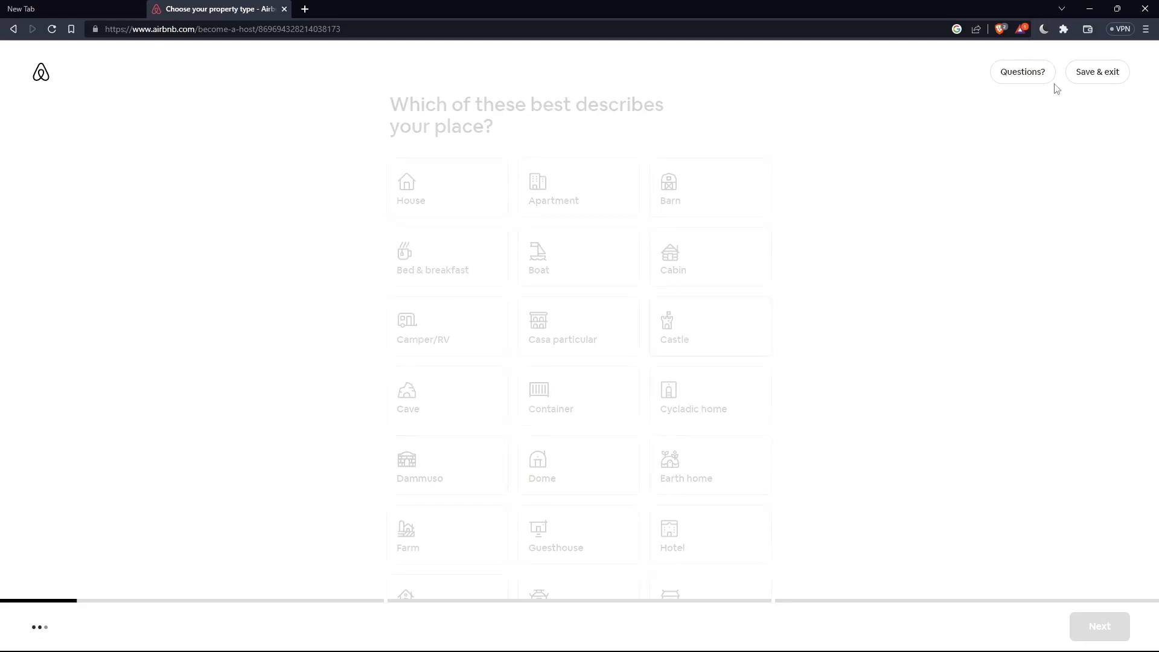
pyautogui.click(1096, 72)
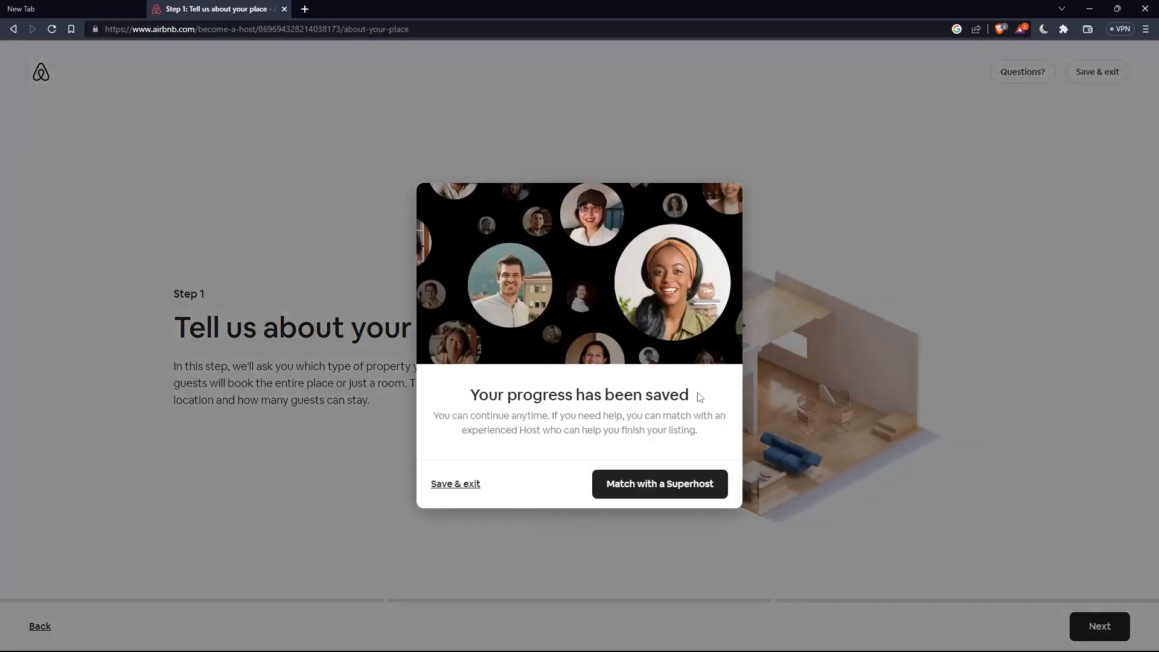
pyautogui.click(455, 483)
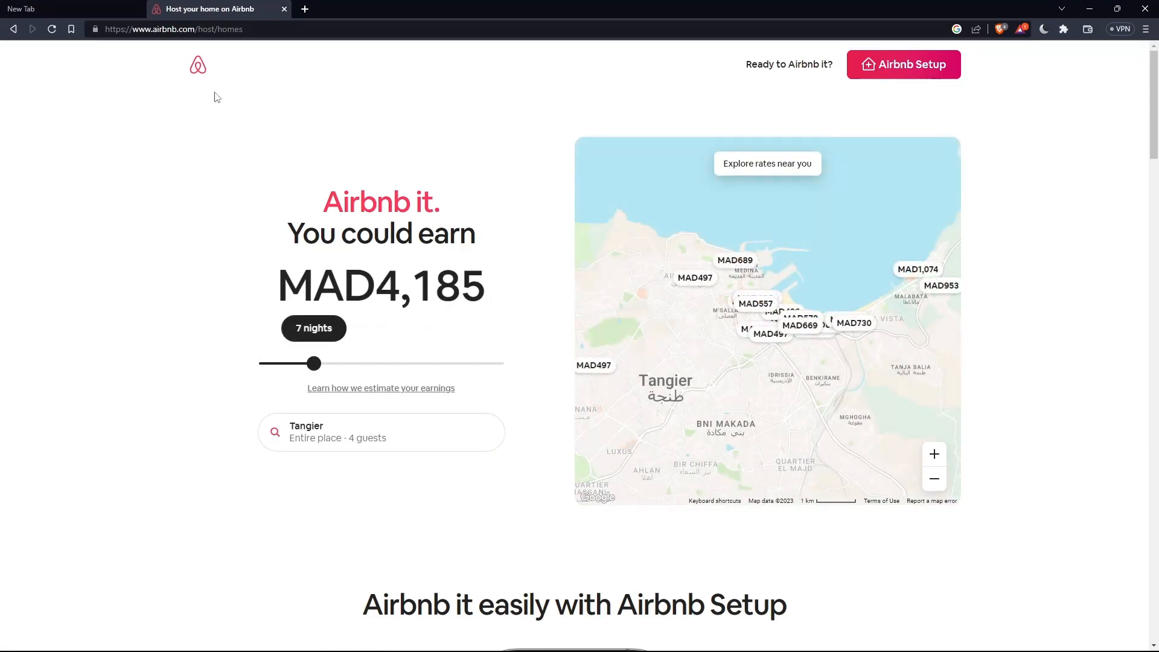
# From the hosting dashboard, reach the Pricing and availability settings for listing test2.
pyautogui.click(197, 65)
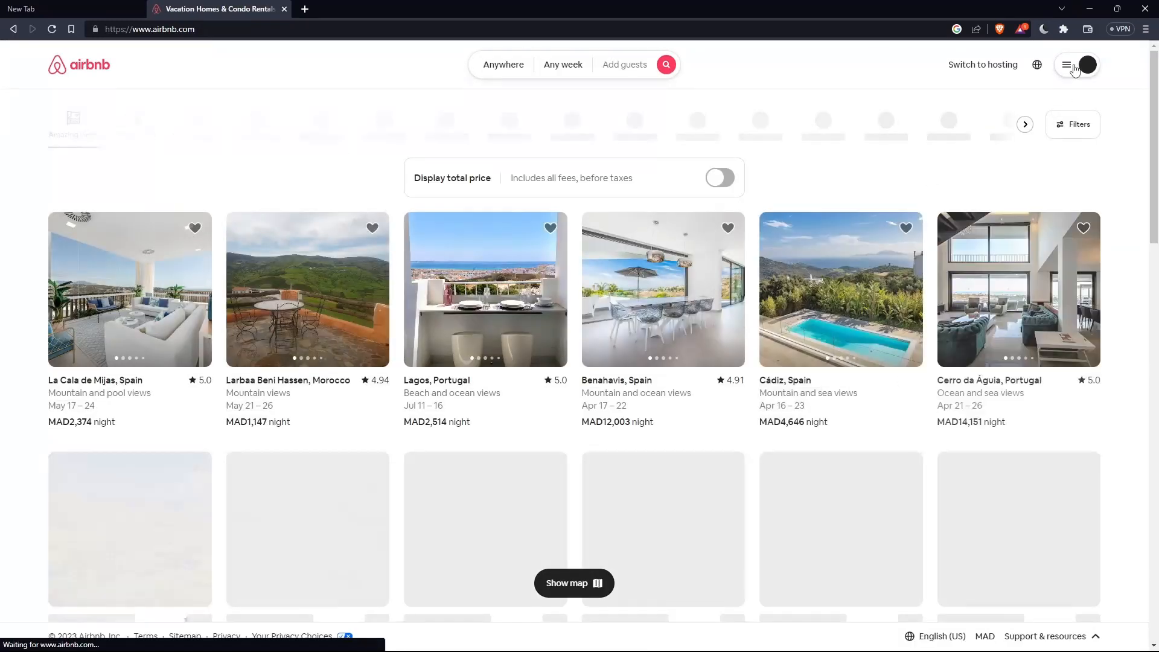
pyautogui.click(981, 65)
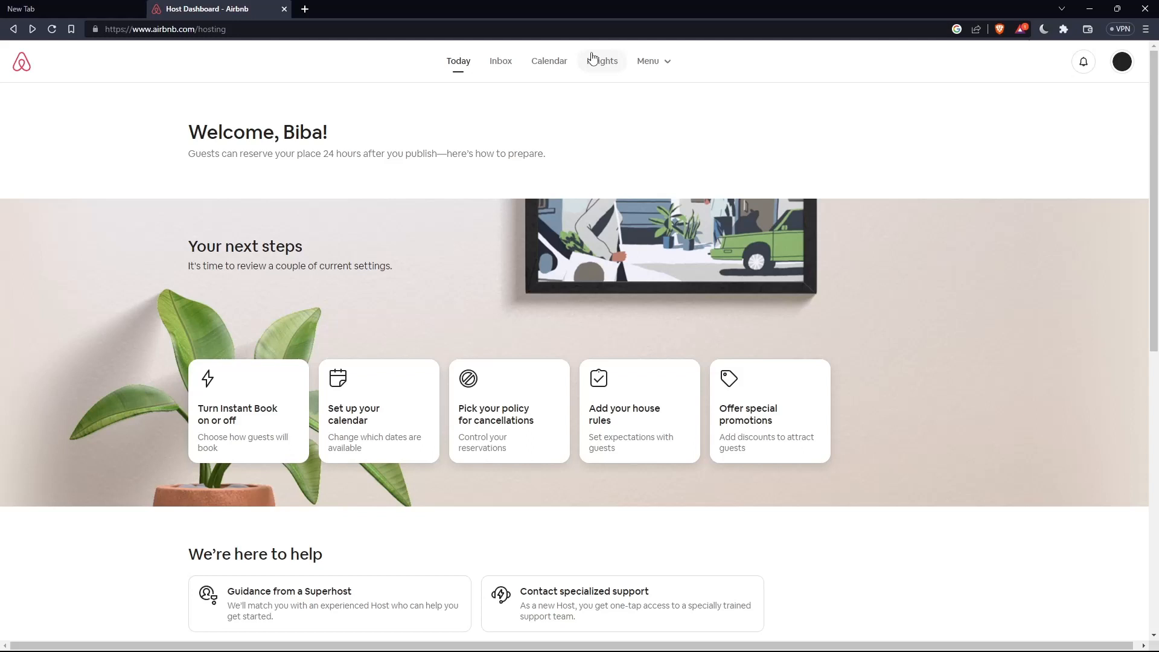
pyautogui.click(548, 60)
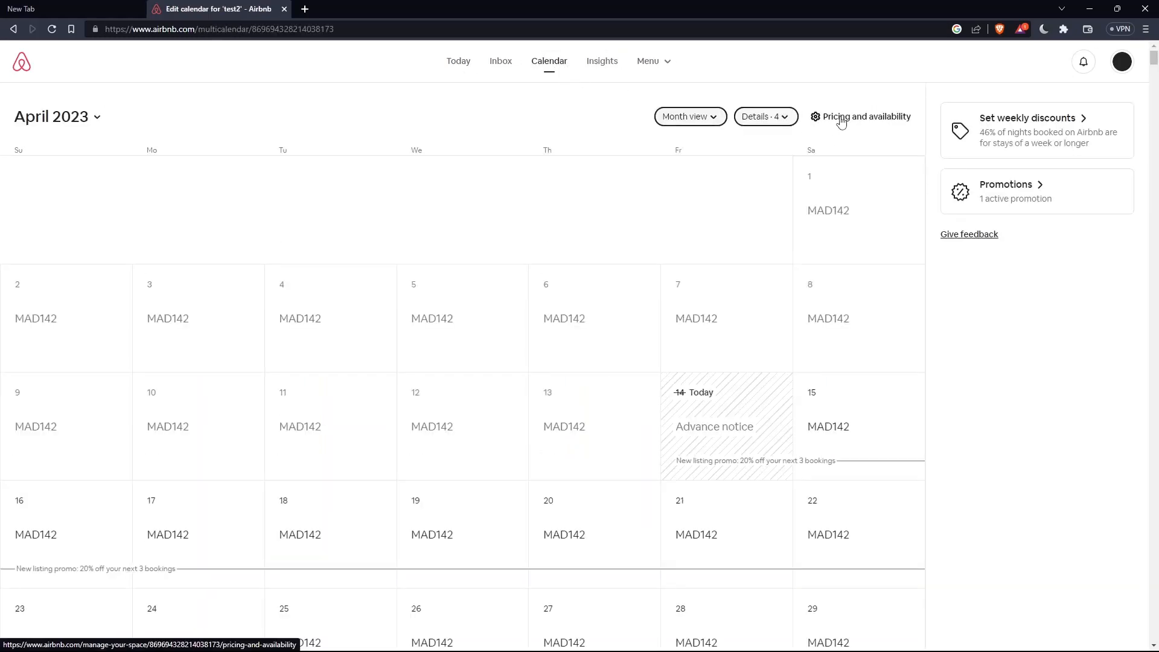
pyautogui.click(861, 116)
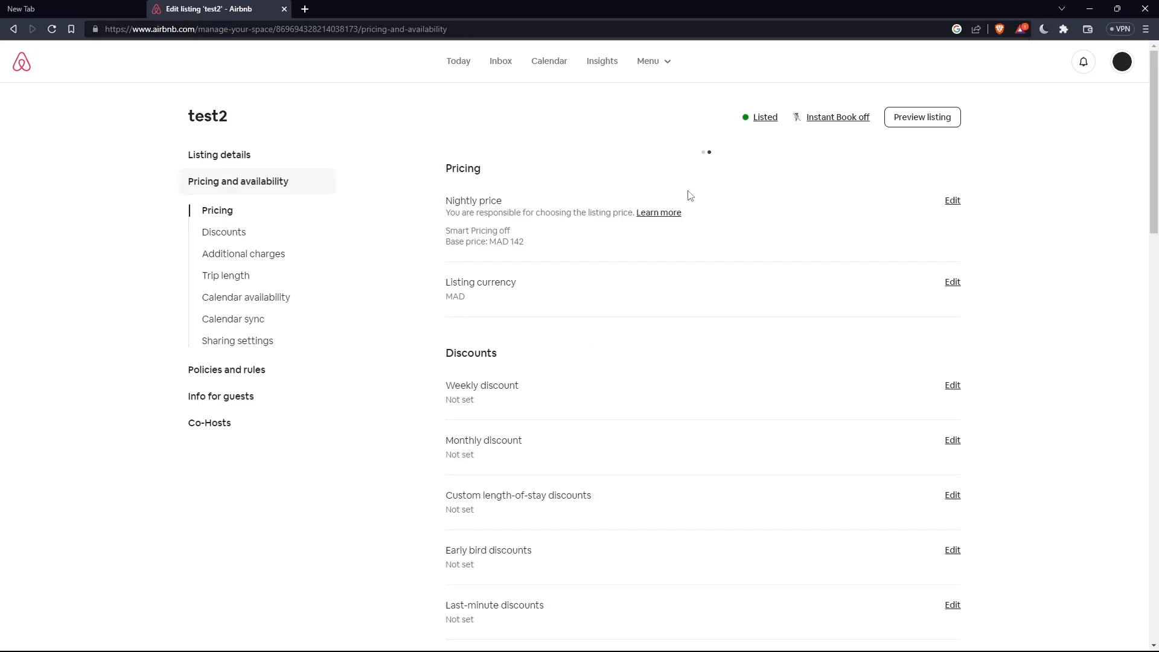
# Scroll the test2 settings to the Calendar availability section with advance notice and preparation time.
pyautogui.scroll(-3)
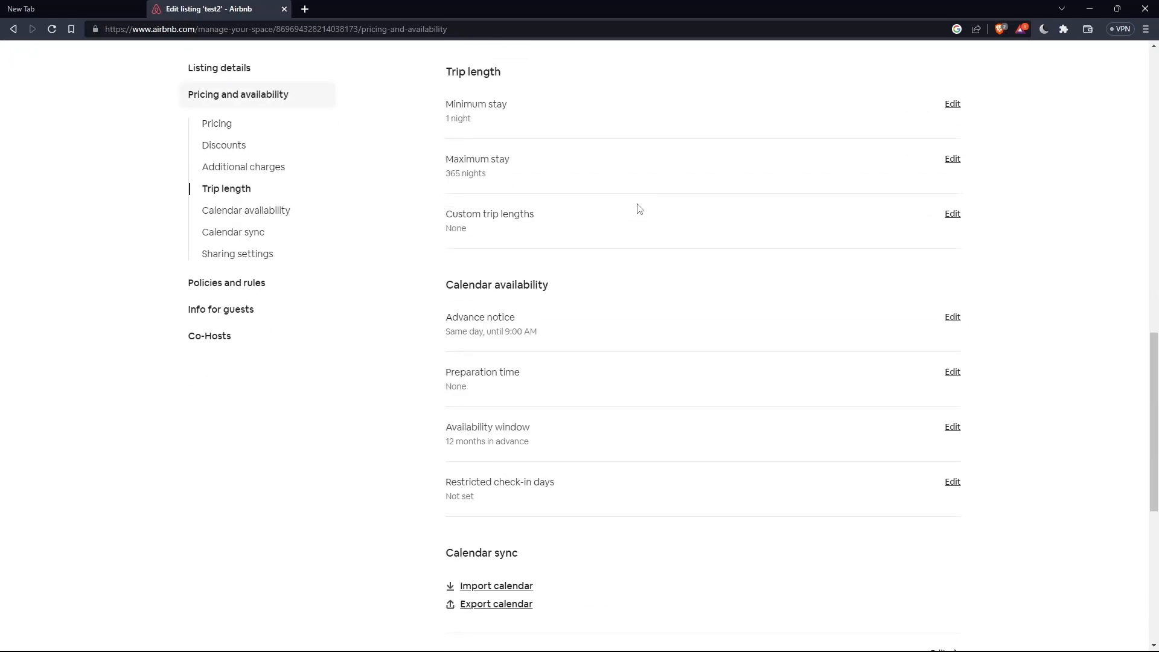
pyautogui.scroll(3)
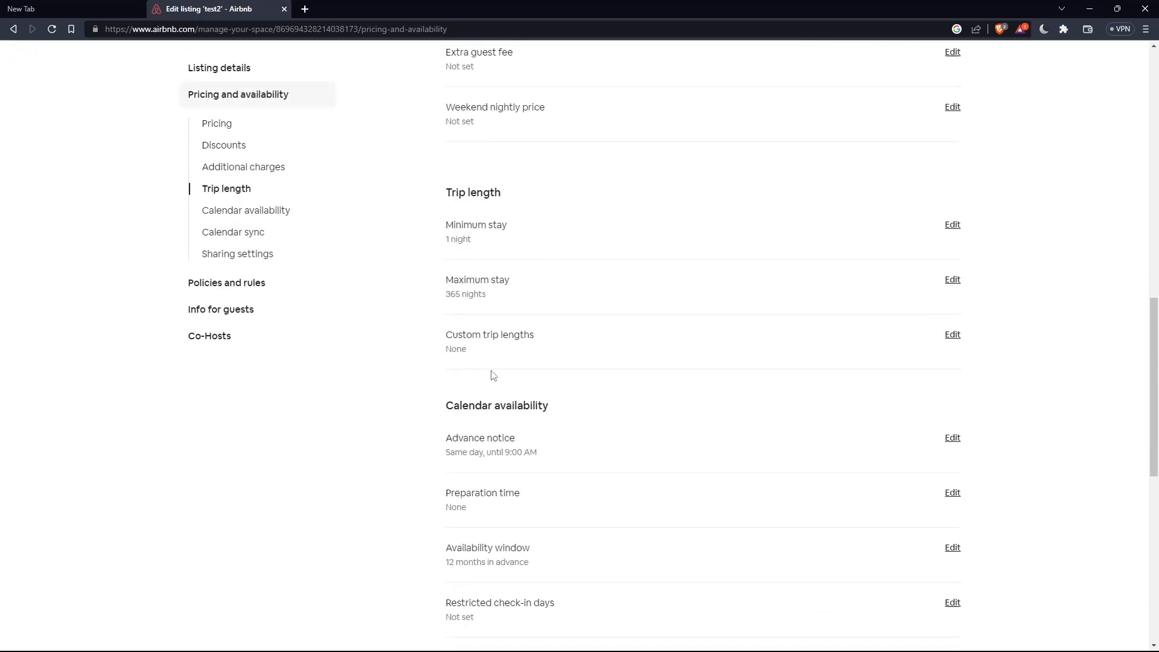
pyautogui.scroll(-3)
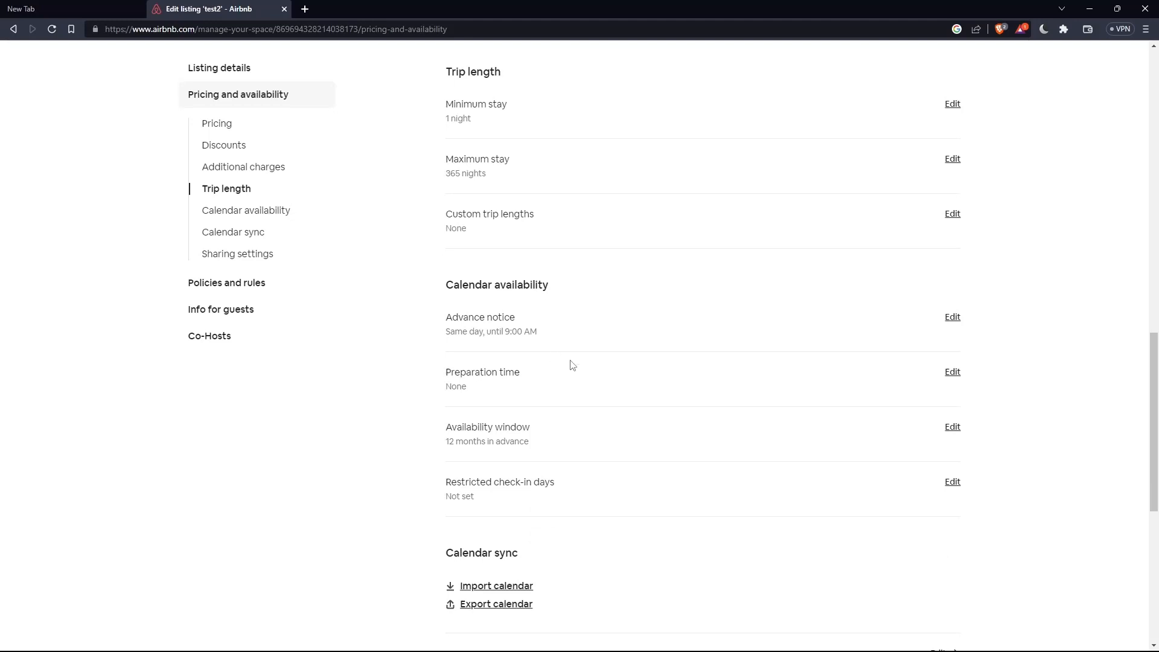
pyautogui.scroll(-3)
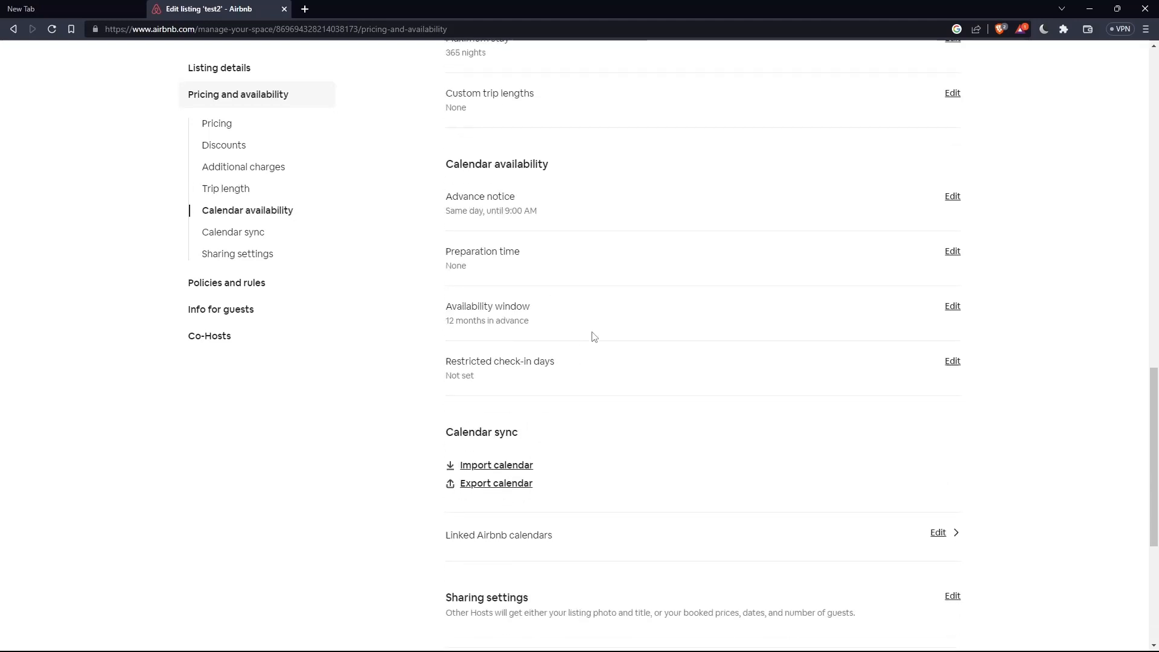
pyautogui.scroll(-3)
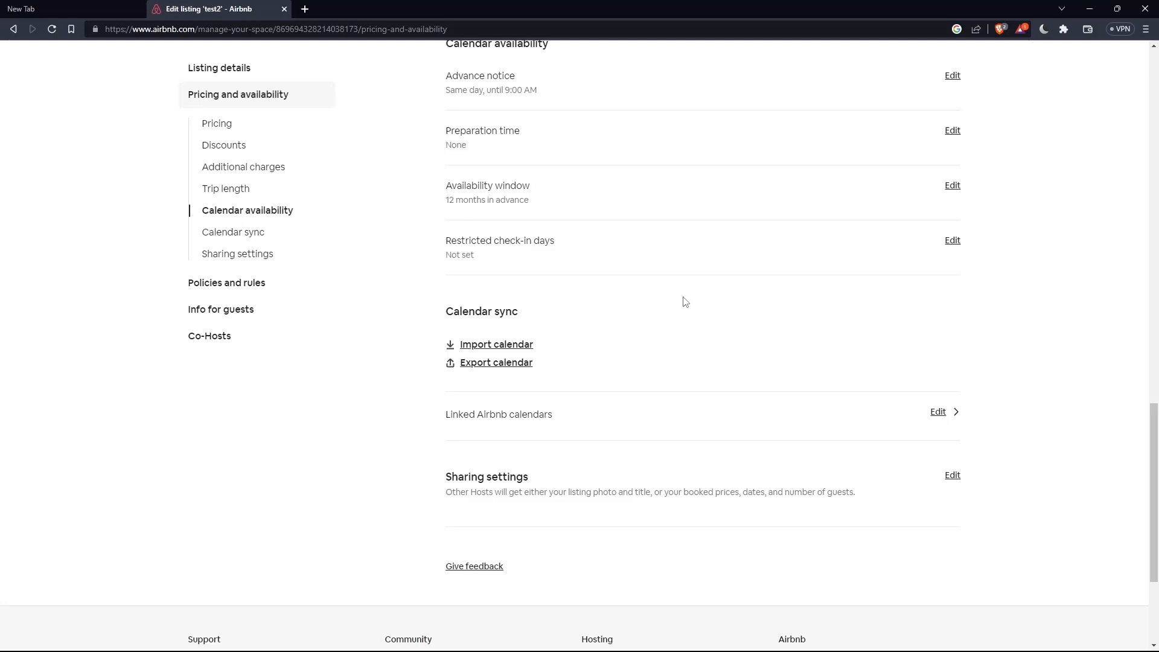
pyautogui.scroll(3)
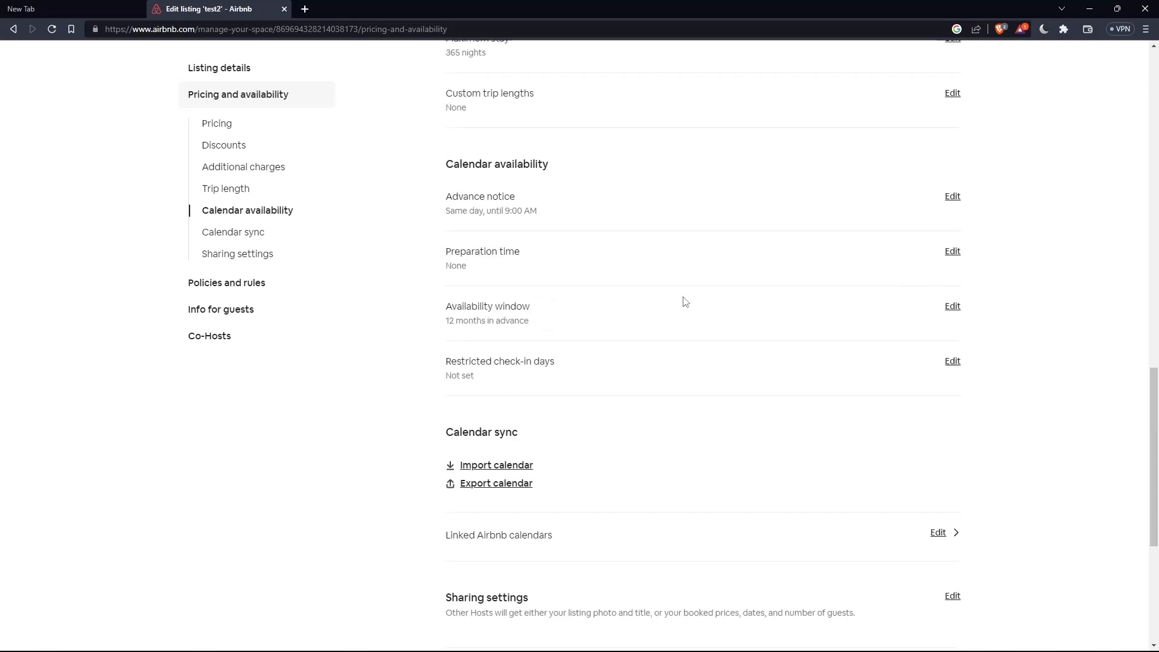
pyautogui.moveTo(855, 355)
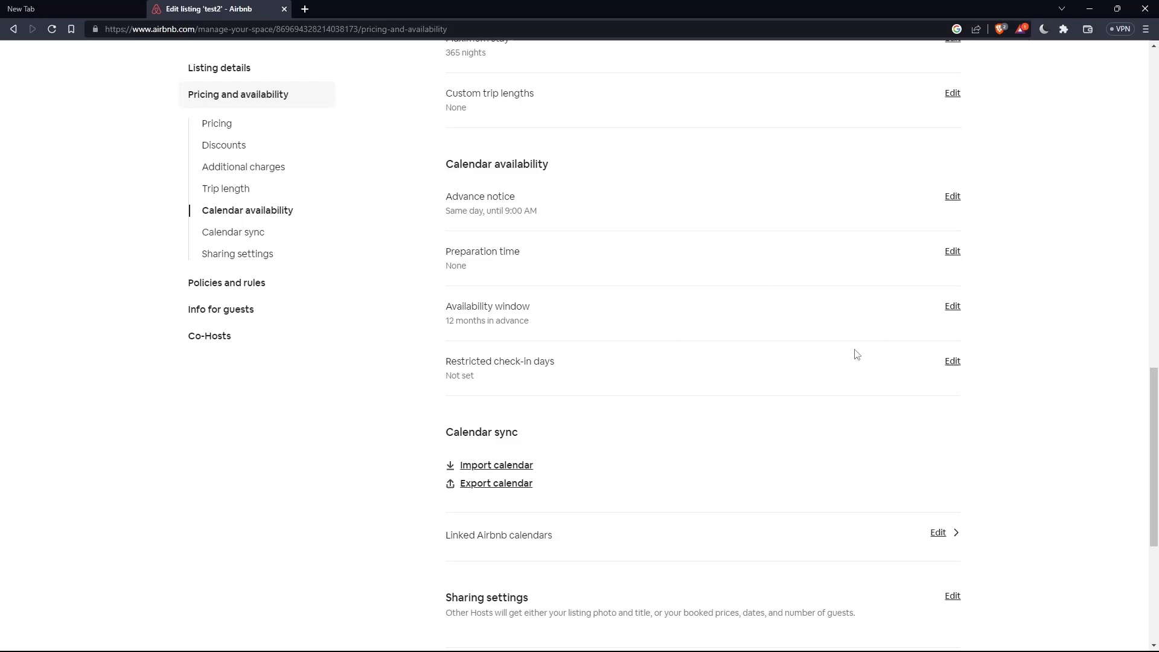